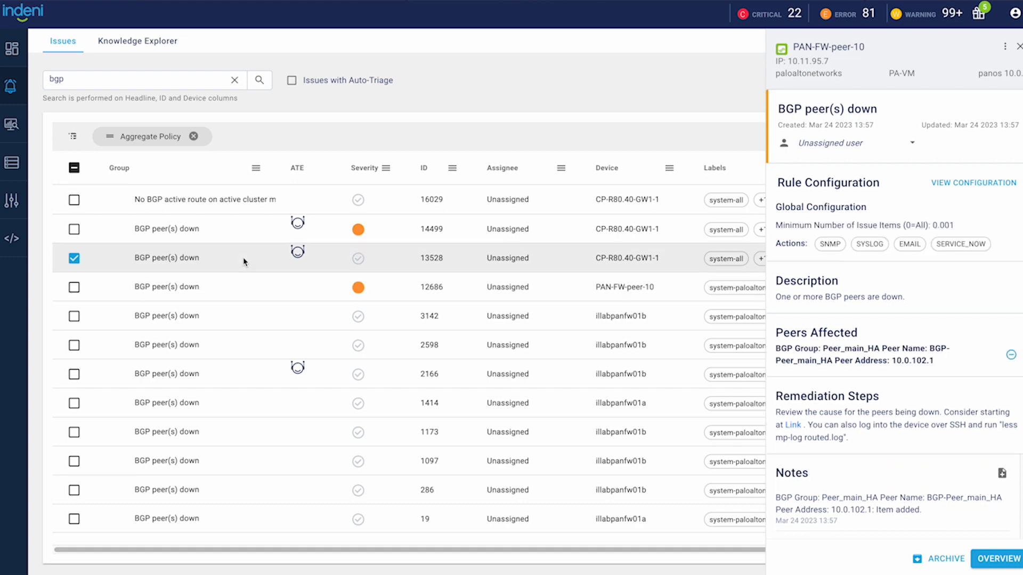
Search 'wildfire' and scroll through the Run #1 auto-triage flowchart for 'Device is logging locally'.
{"action": "type", "text": "wildfire"}
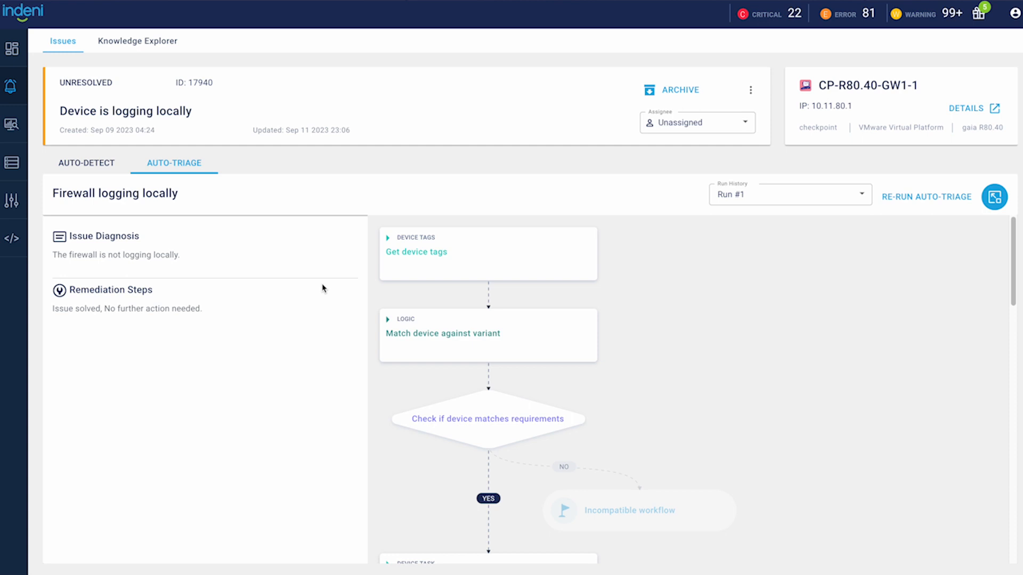
{"action": "scroll", "scroll_direction": "down", "scroll_amount": 3}
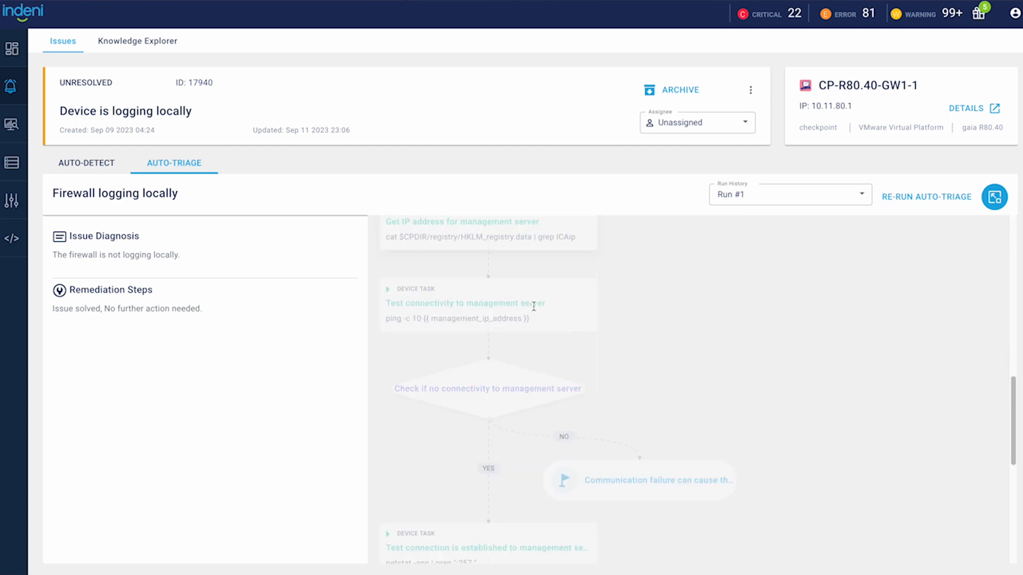
{"action": "scroll", "scroll_direction": "down", "scroll_amount": 3}
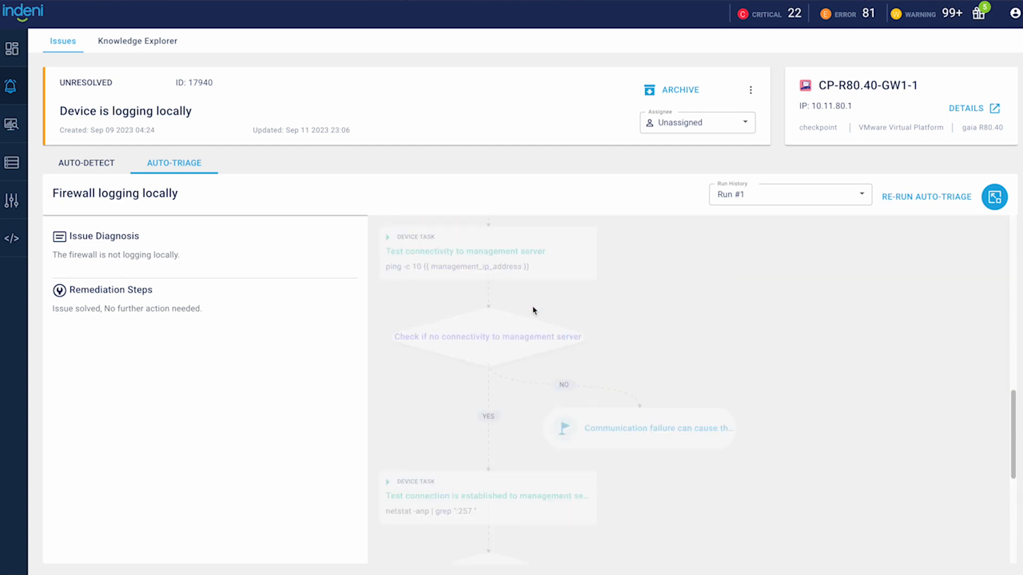
{"action": "left_click", "coordinate": [638, 325]}
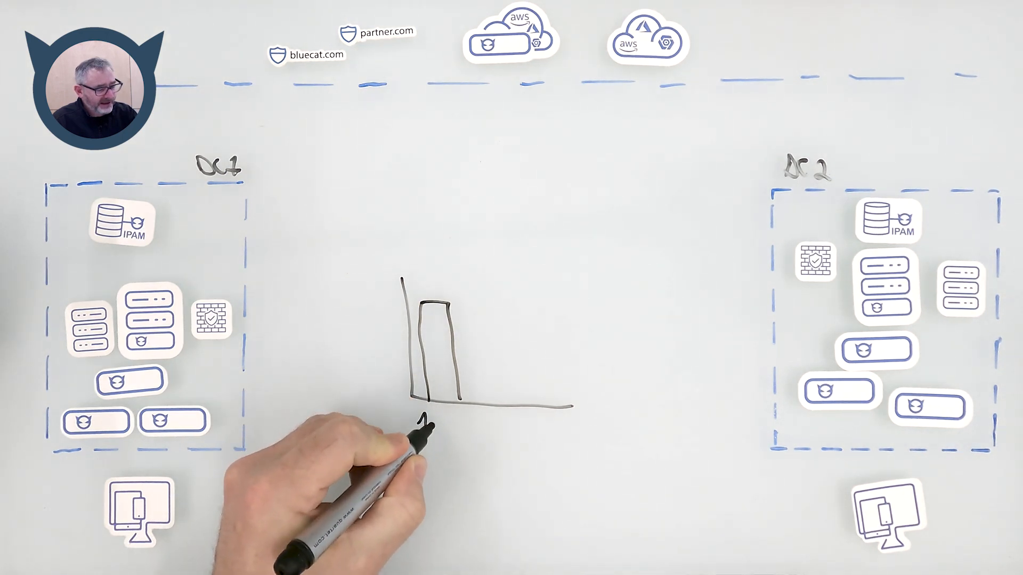
Hand-write 'No Cloud' beneath the chart's tall bar on the whiteboard.
{"action": "type", "text": "No Cloud"}
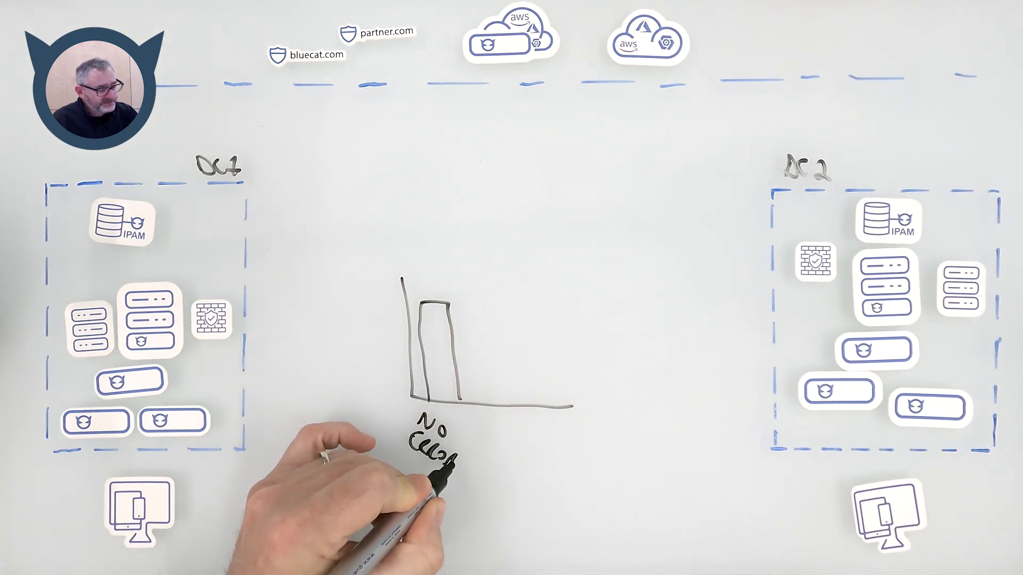